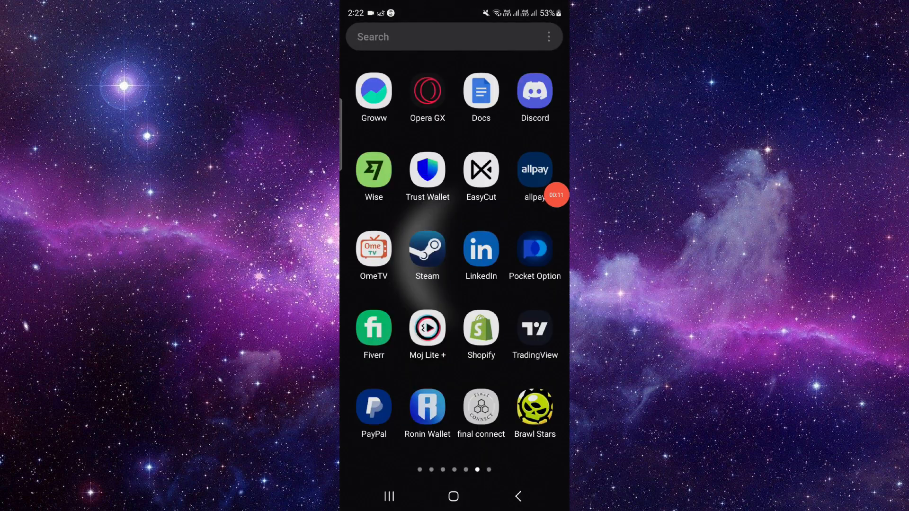
- Launch TradingView and open RELIANCE from the watchlist's Stocks section
click(533, 325)
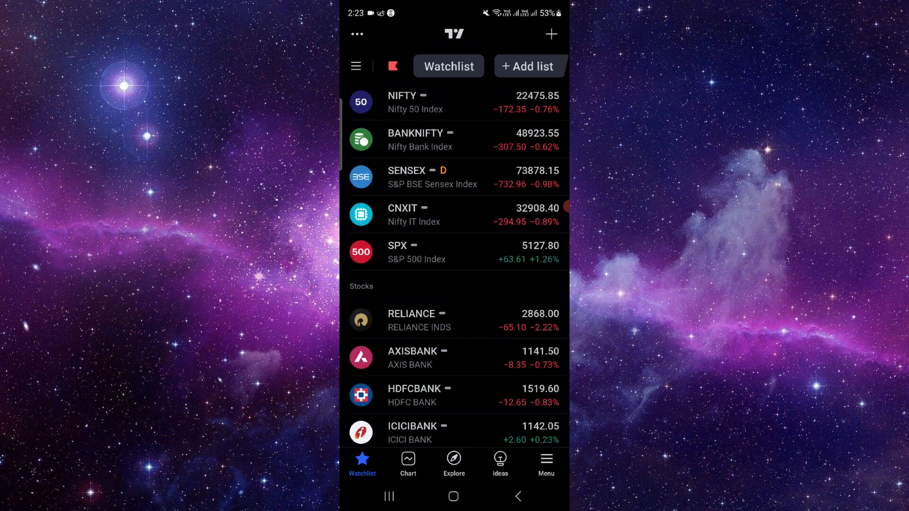
click(431, 318)
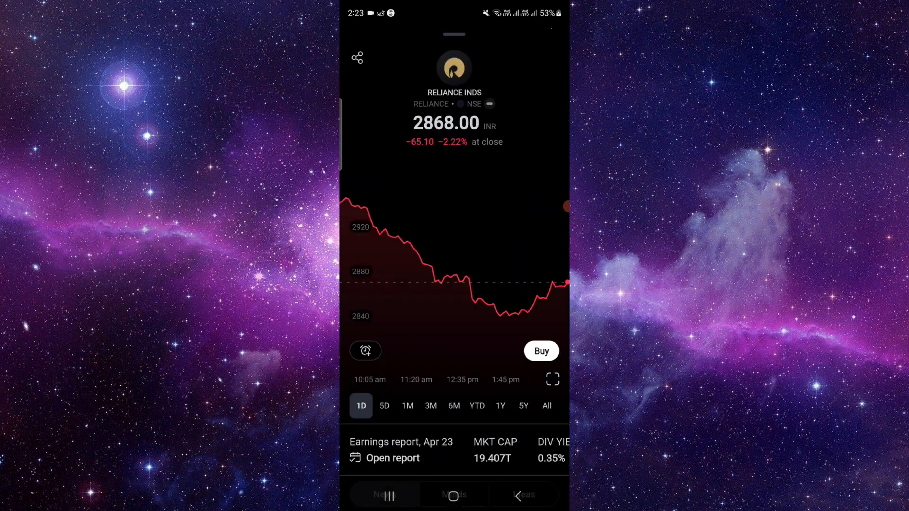